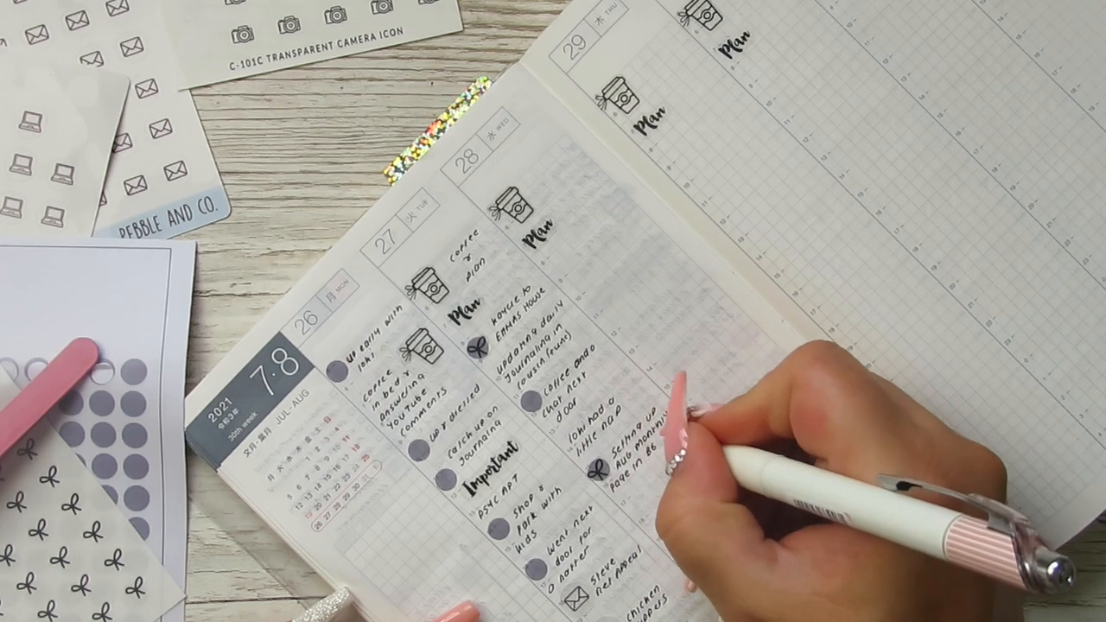
{"action": "mouse_move", "coordinate": [735, 415]}
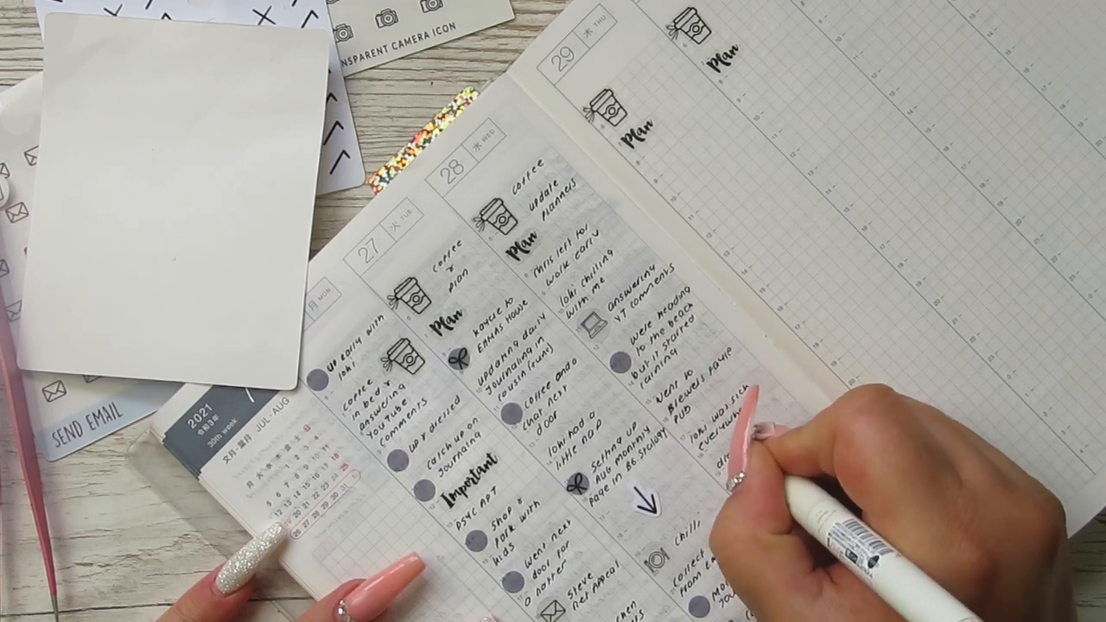
{"action": "mouse_move", "coordinate": [778, 432]}
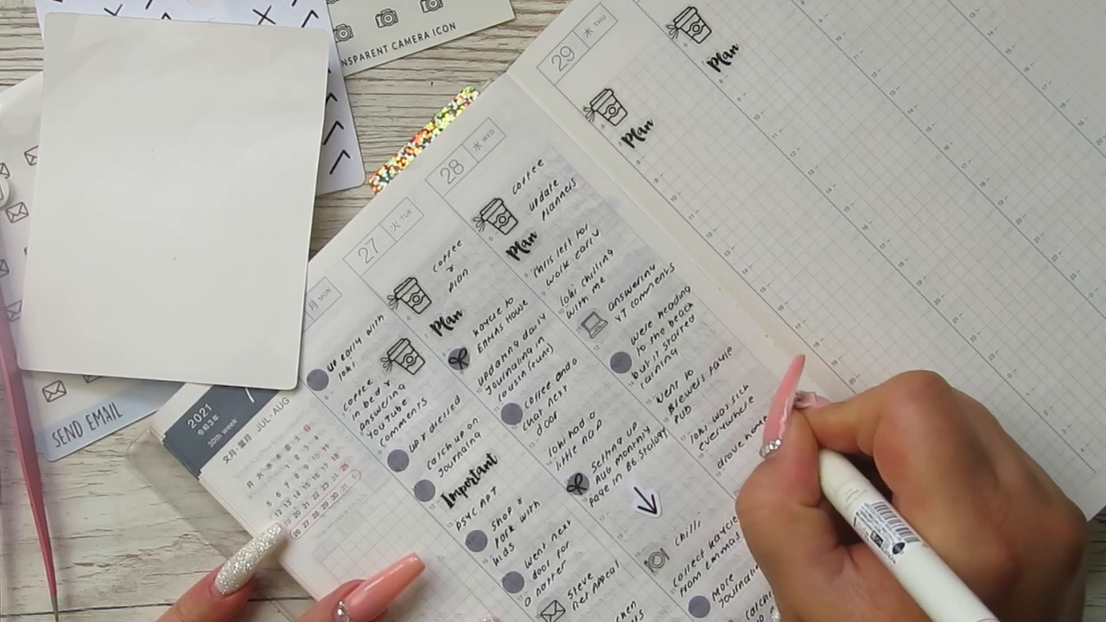